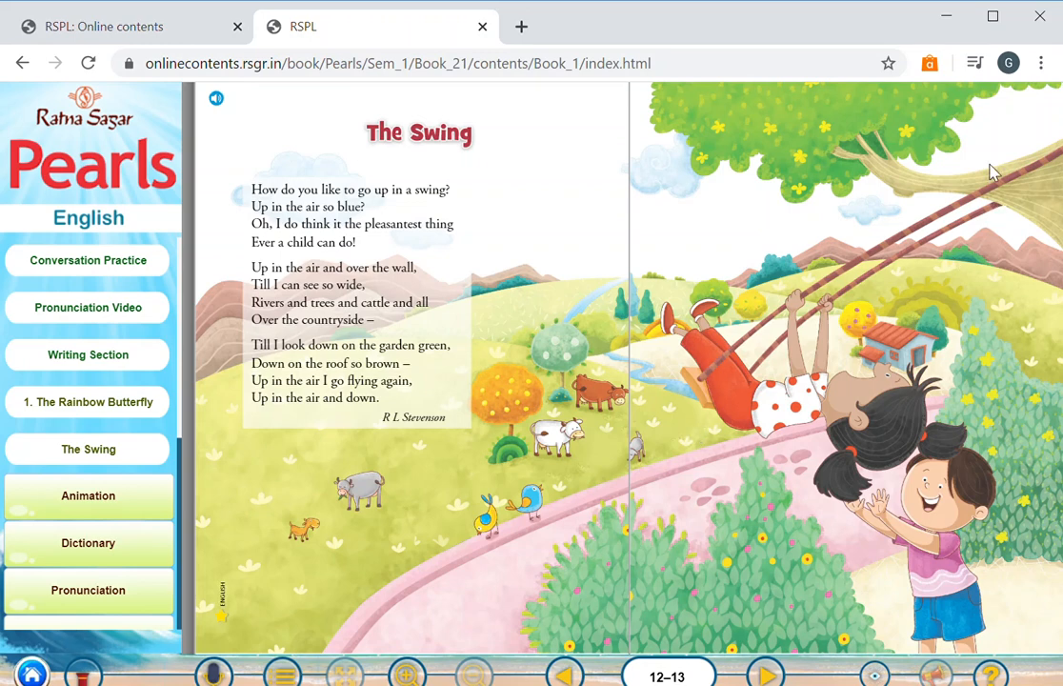
mouse_move(957, 128)
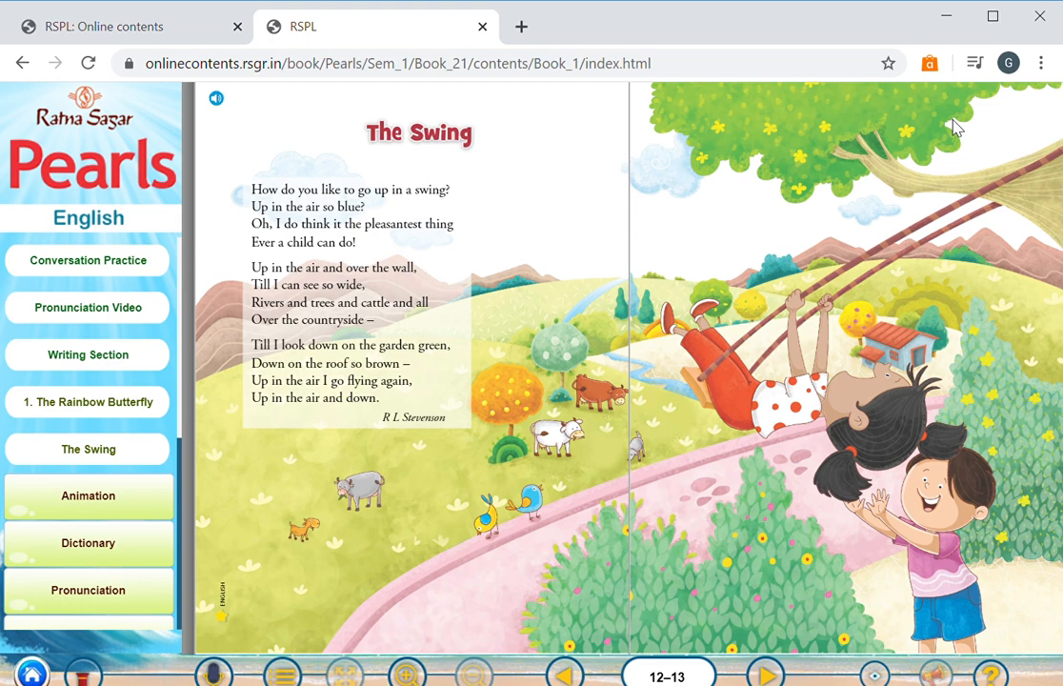
mouse_move(403, 343)
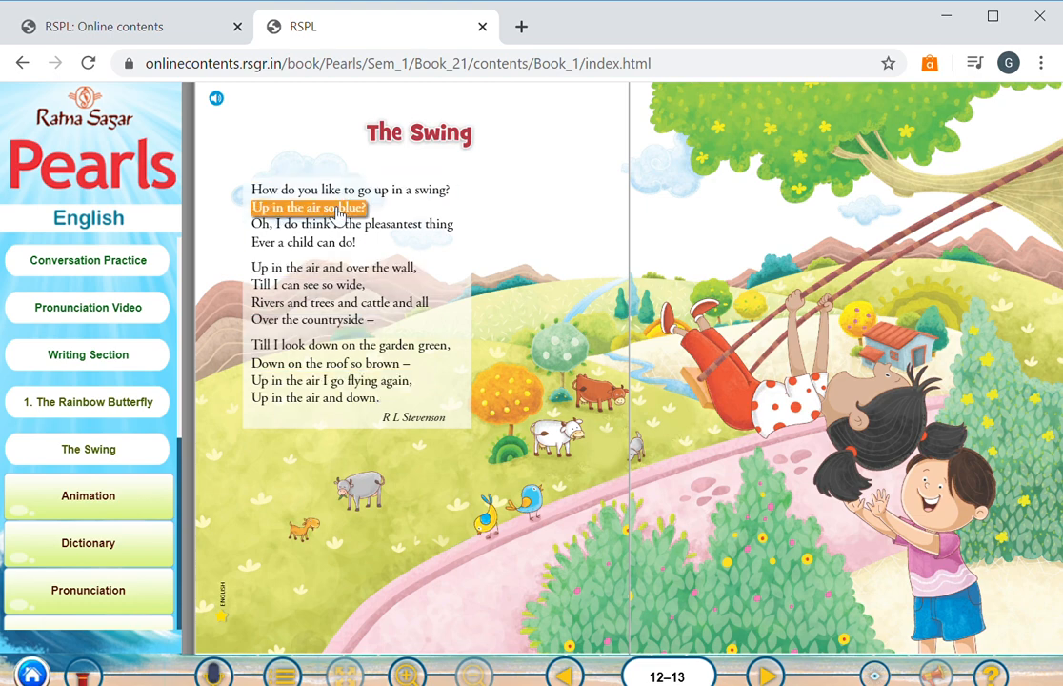
Highlight first-stanza lines, ending on "Up in the air and over the wall,".
click(303, 242)
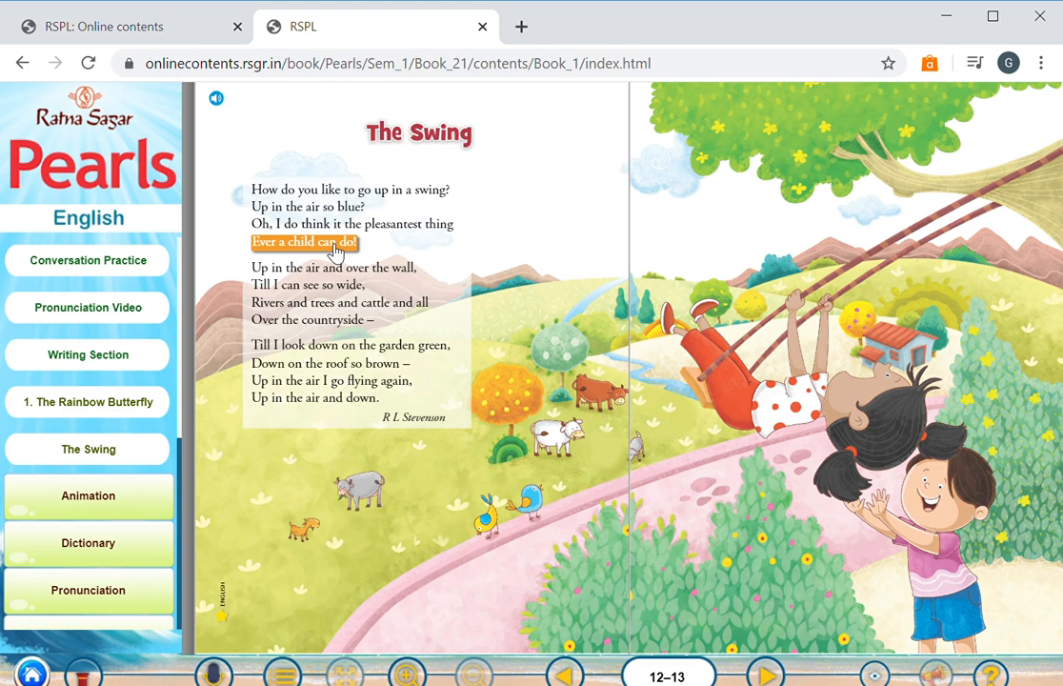
mouse_move(673, 441)
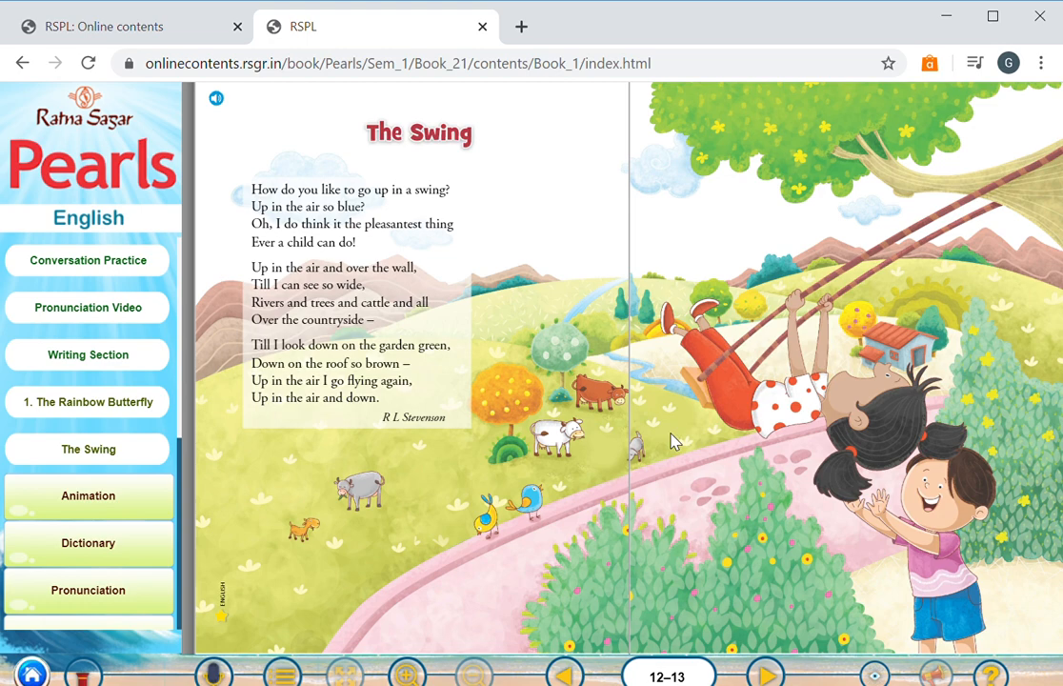
click(353, 223)
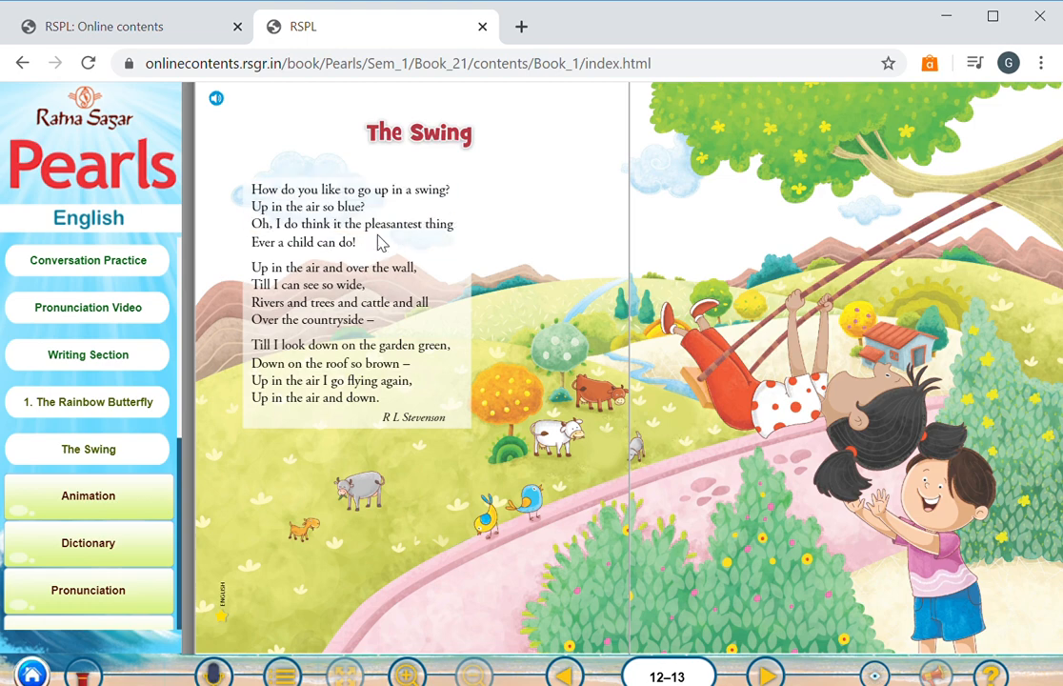
click(352, 224)
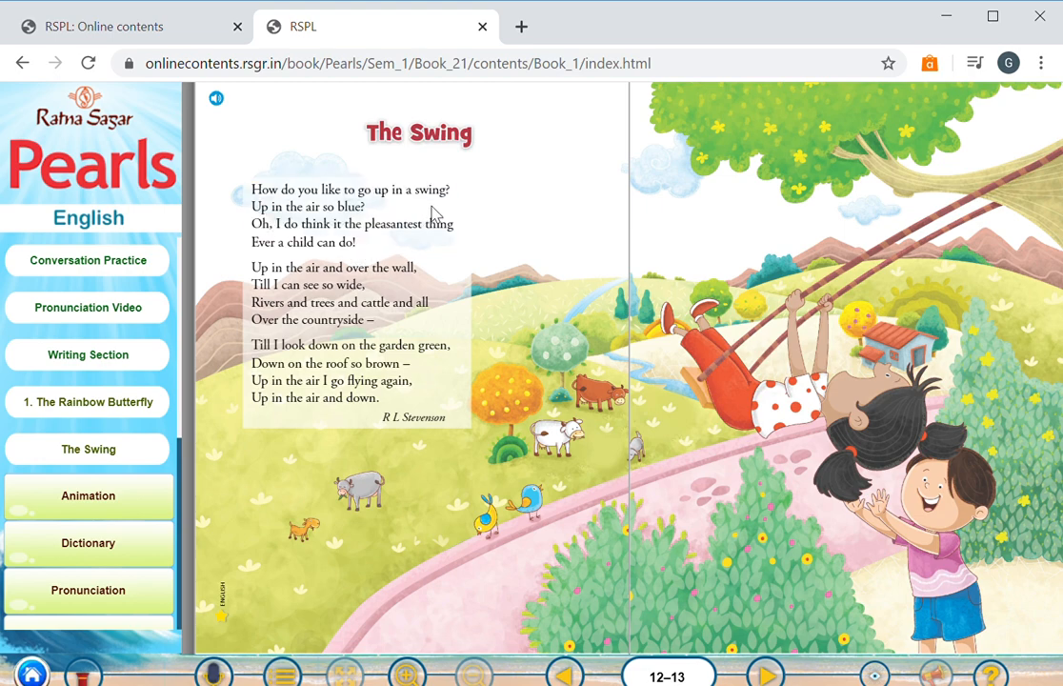
click(351, 224)
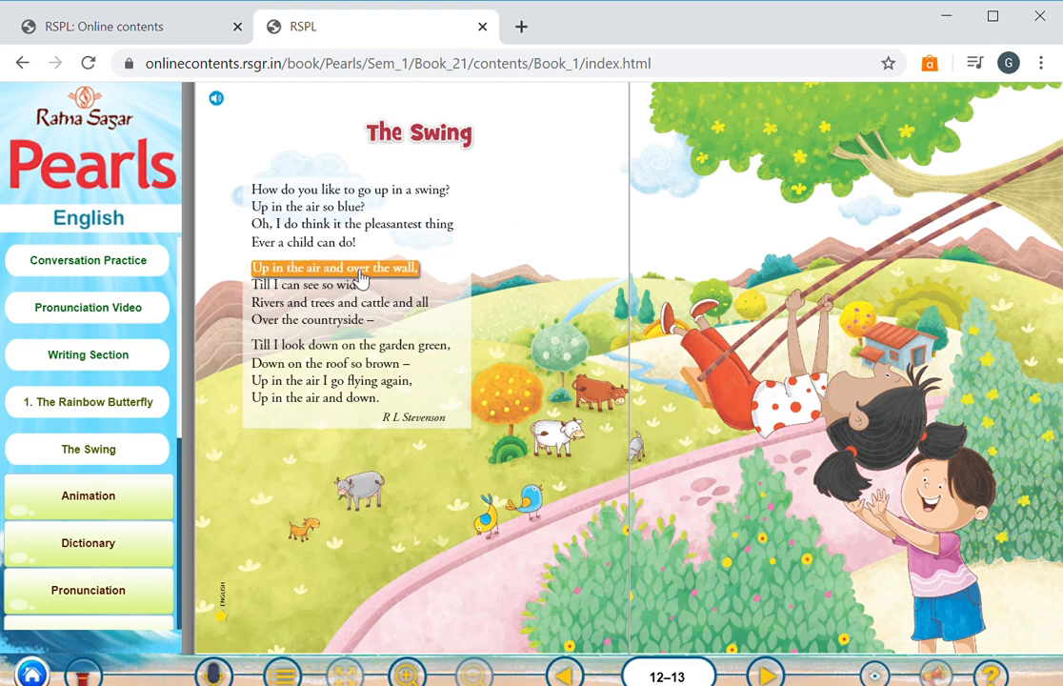
click(308, 284)
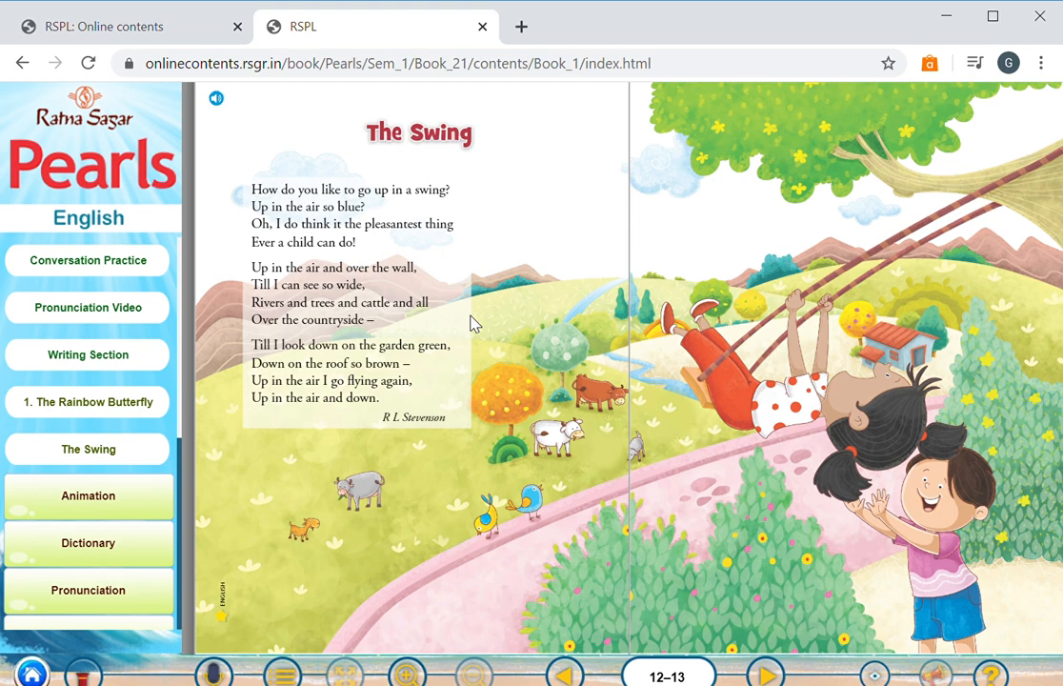
mouse_move(404, 329)
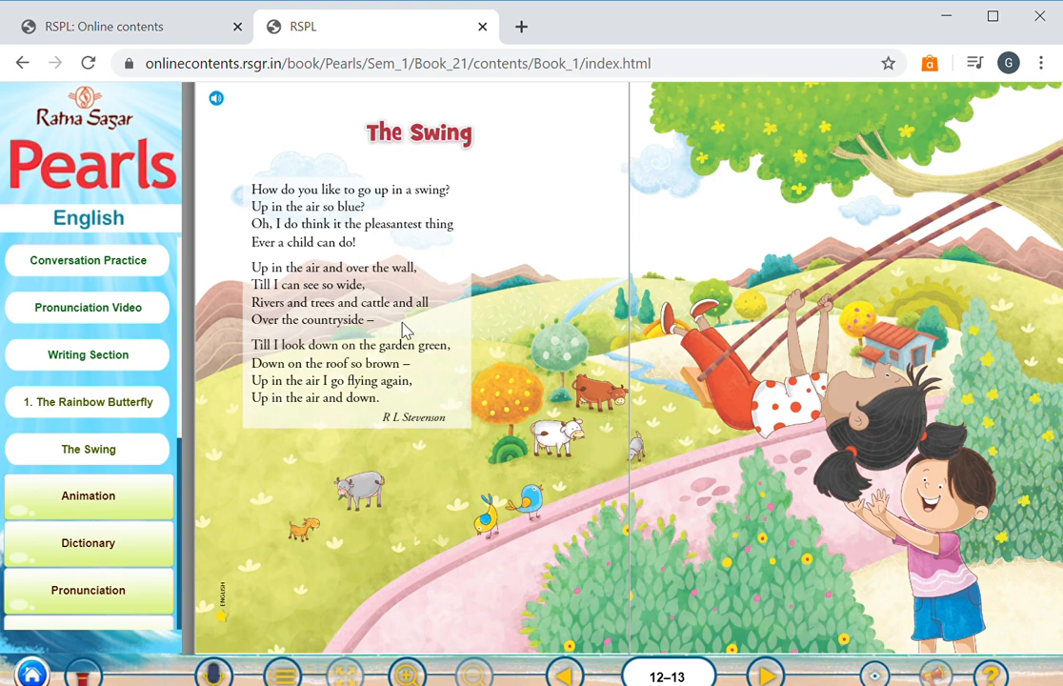
mouse_move(861, 348)
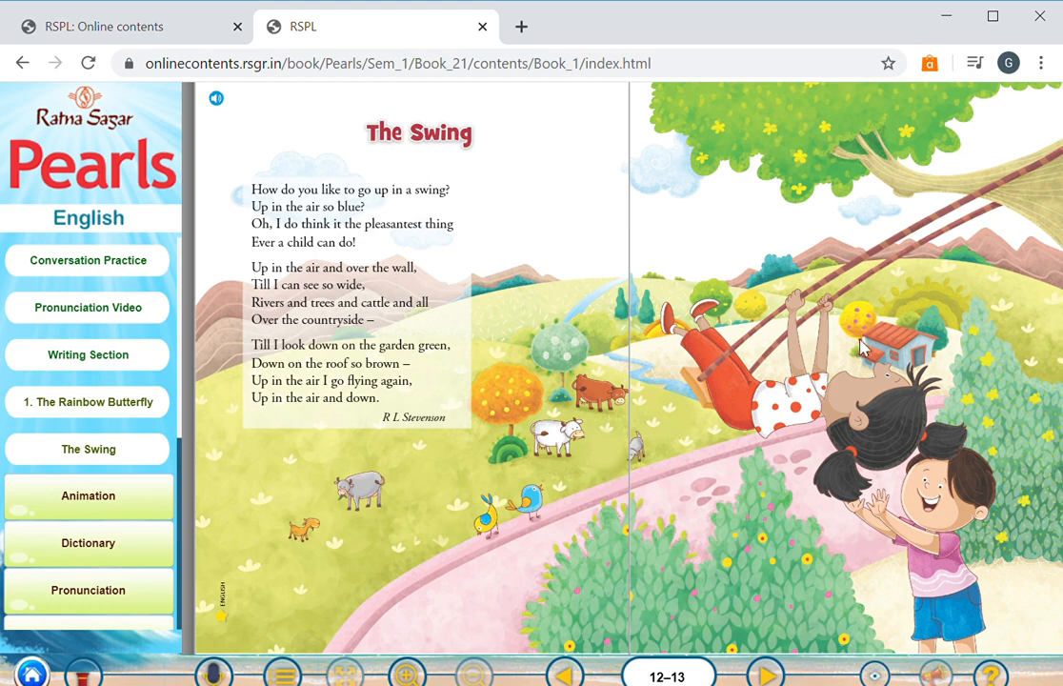
mouse_move(820, 303)
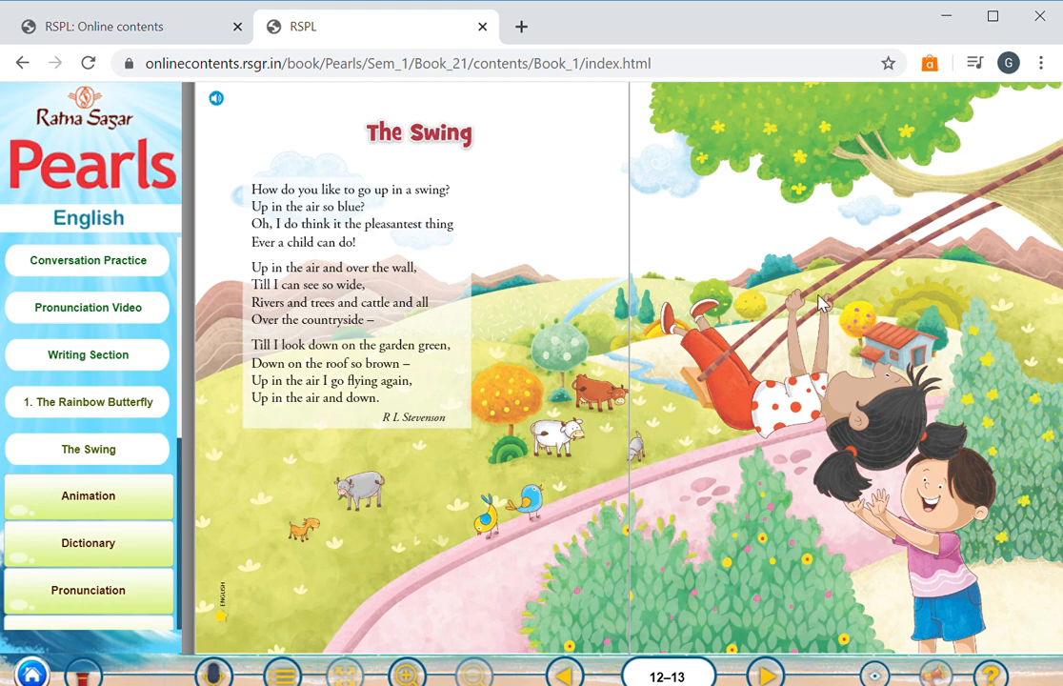
mouse_move(488, 235)
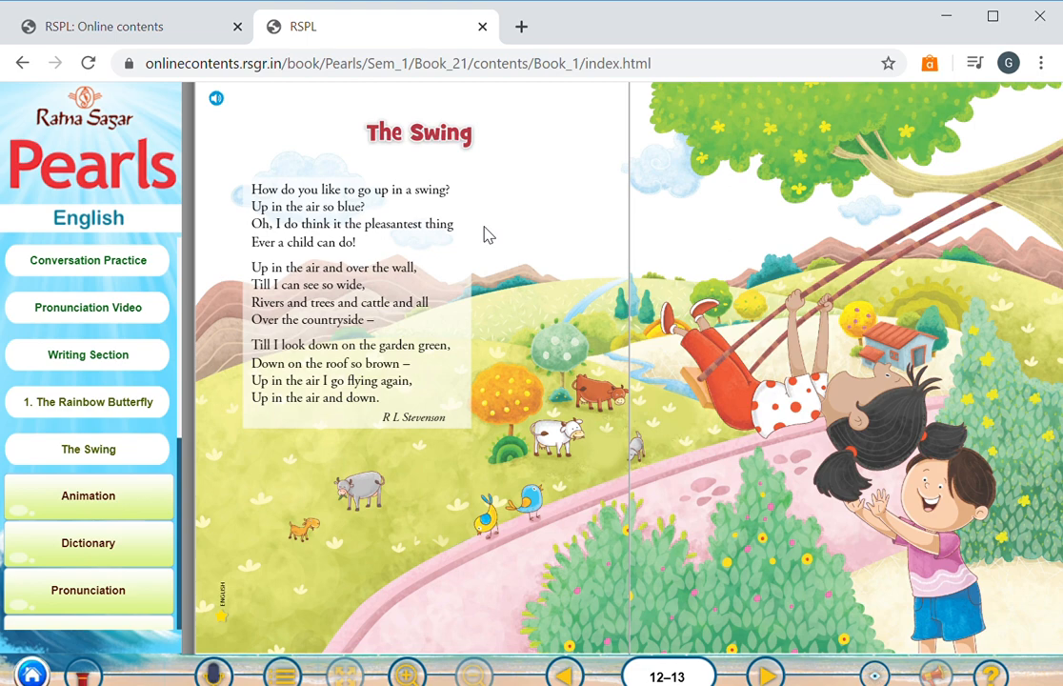
click(333, 267)
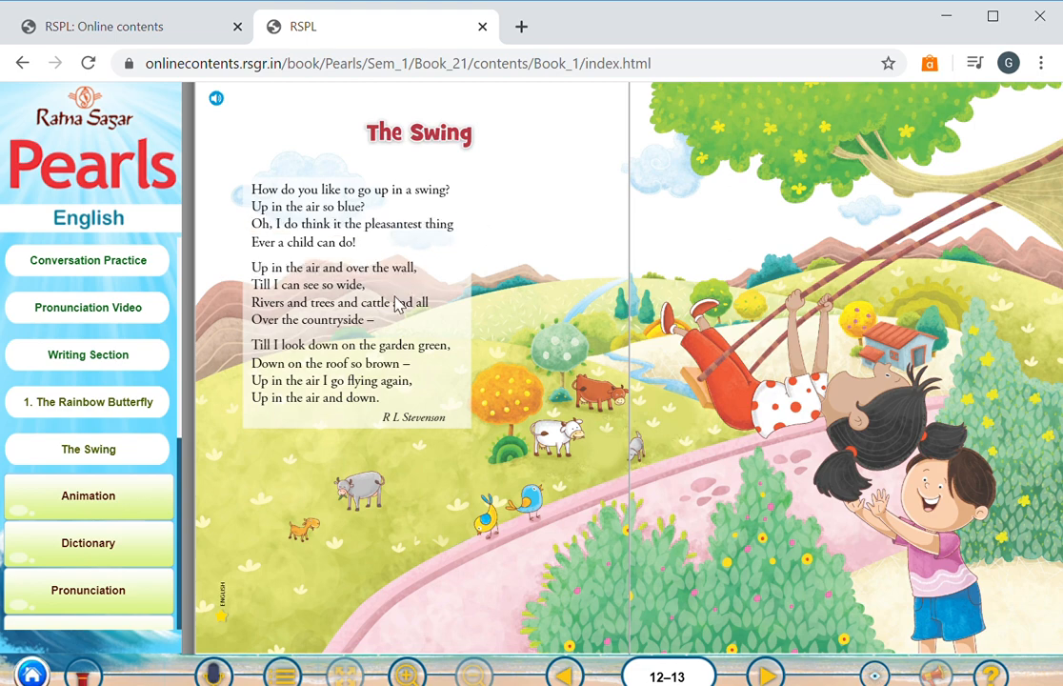
mouse_move(511, 488)
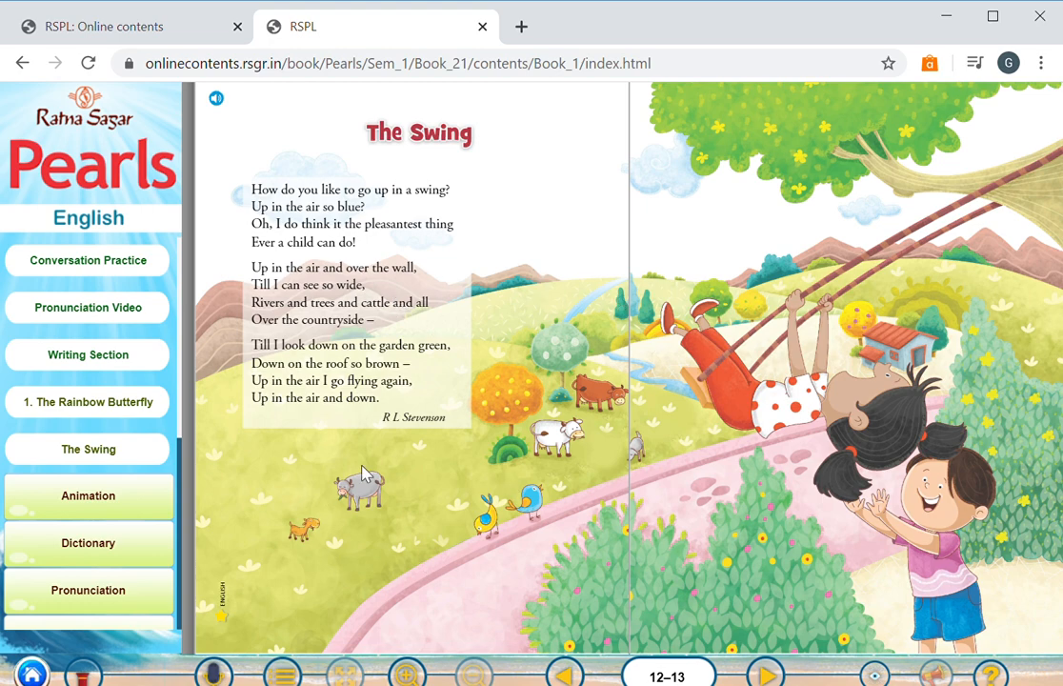
mouse_move(488, 524)
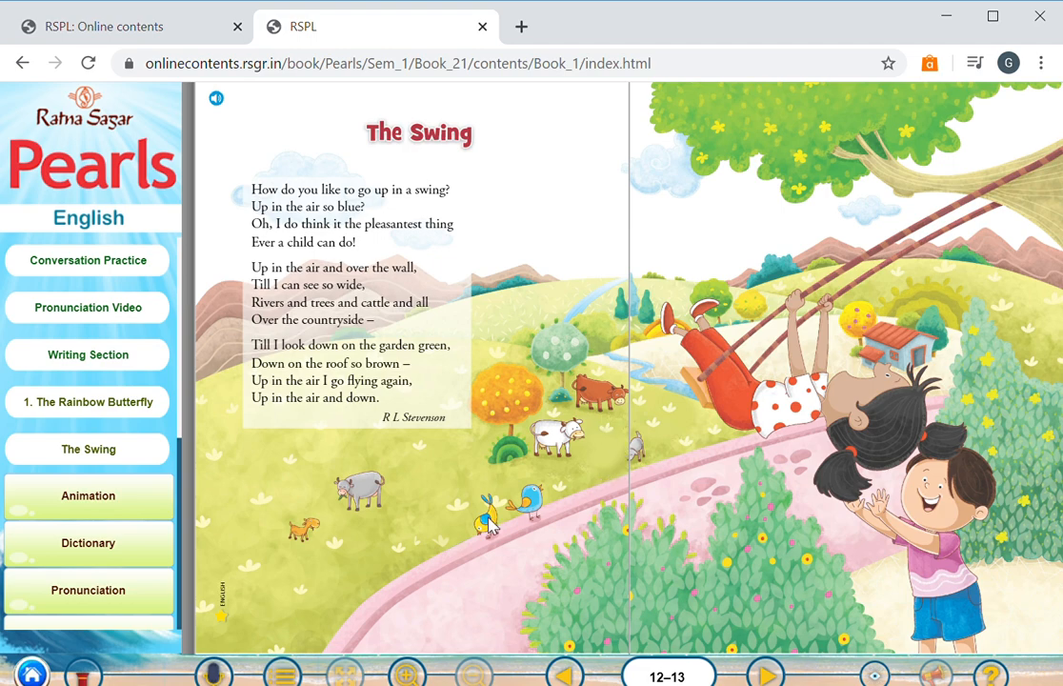
mouse_move(381, 527)
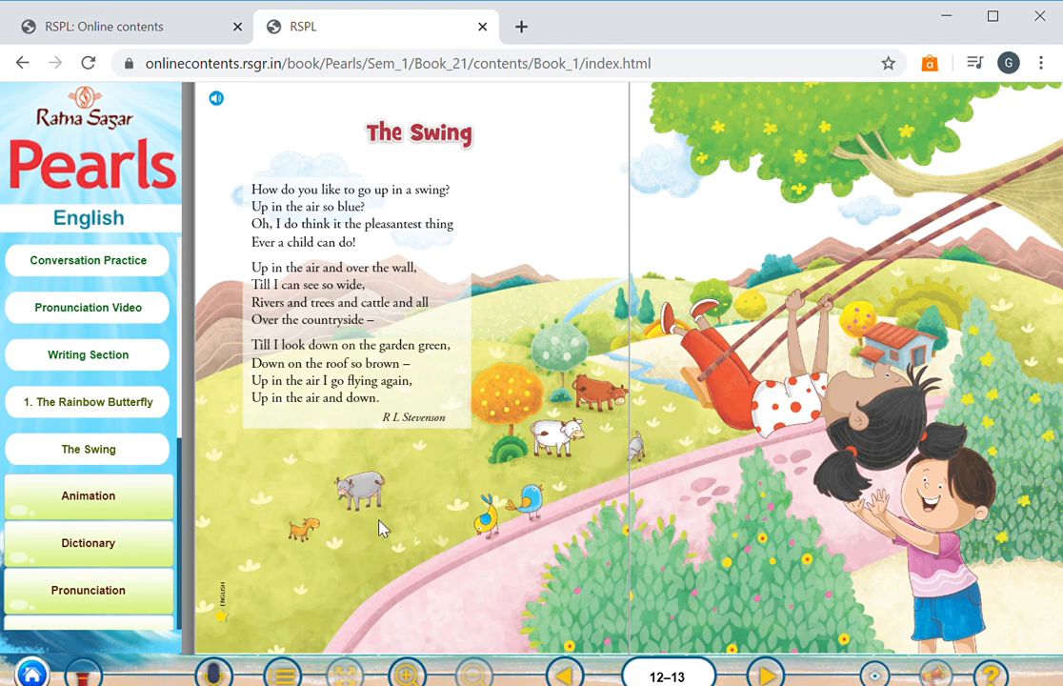
mouse_move(964, 240)
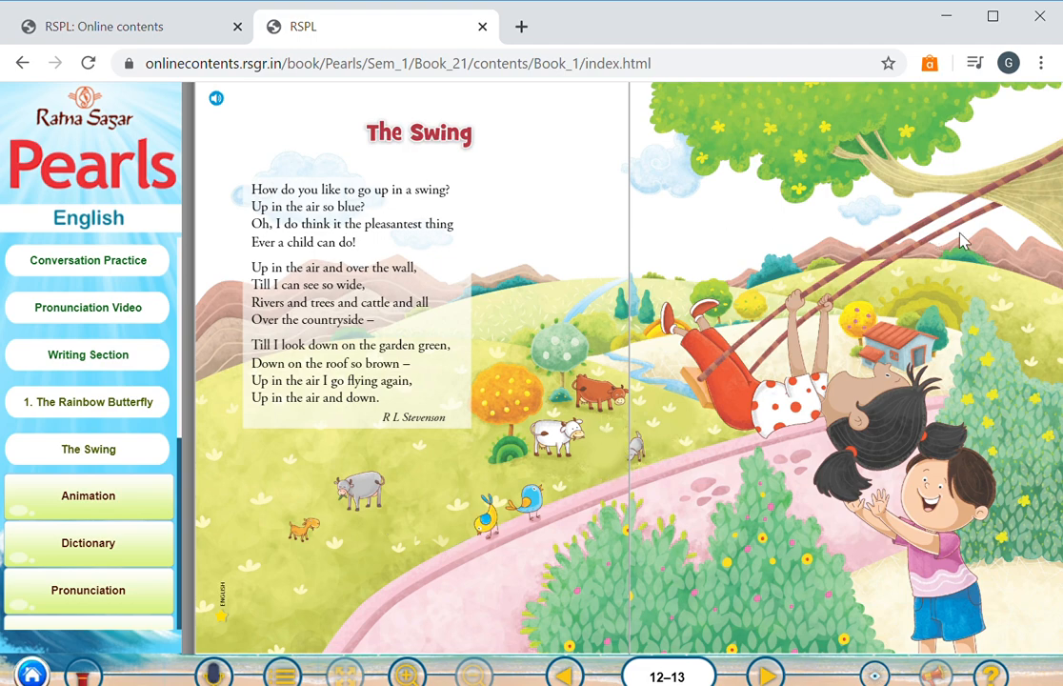
mouse_move(674, 396)
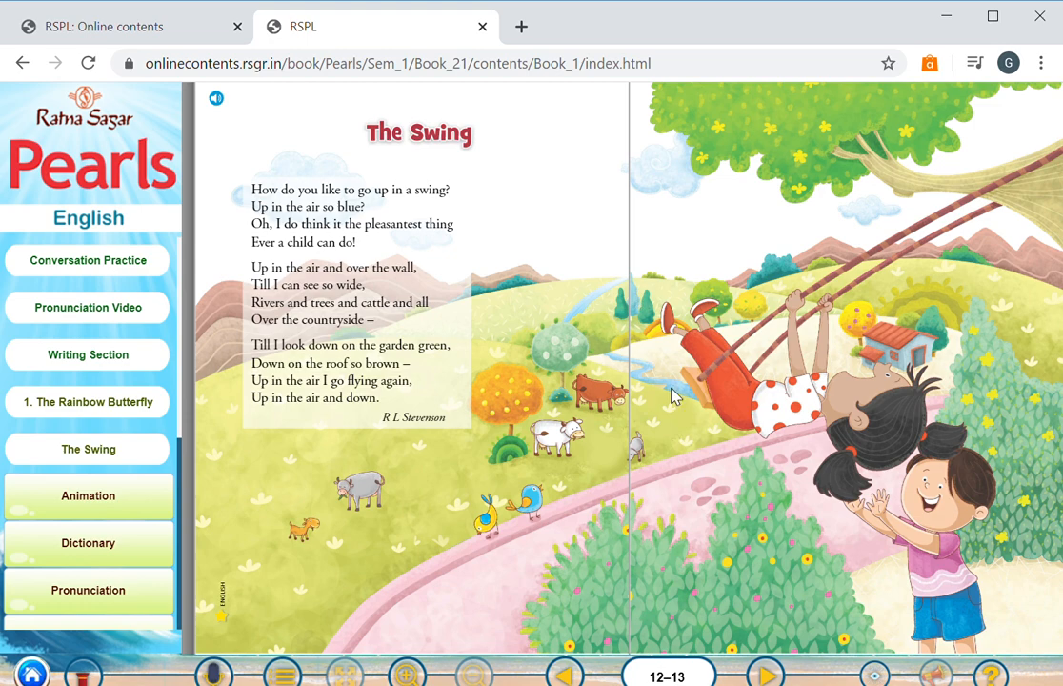
mouse_move(716, 417)
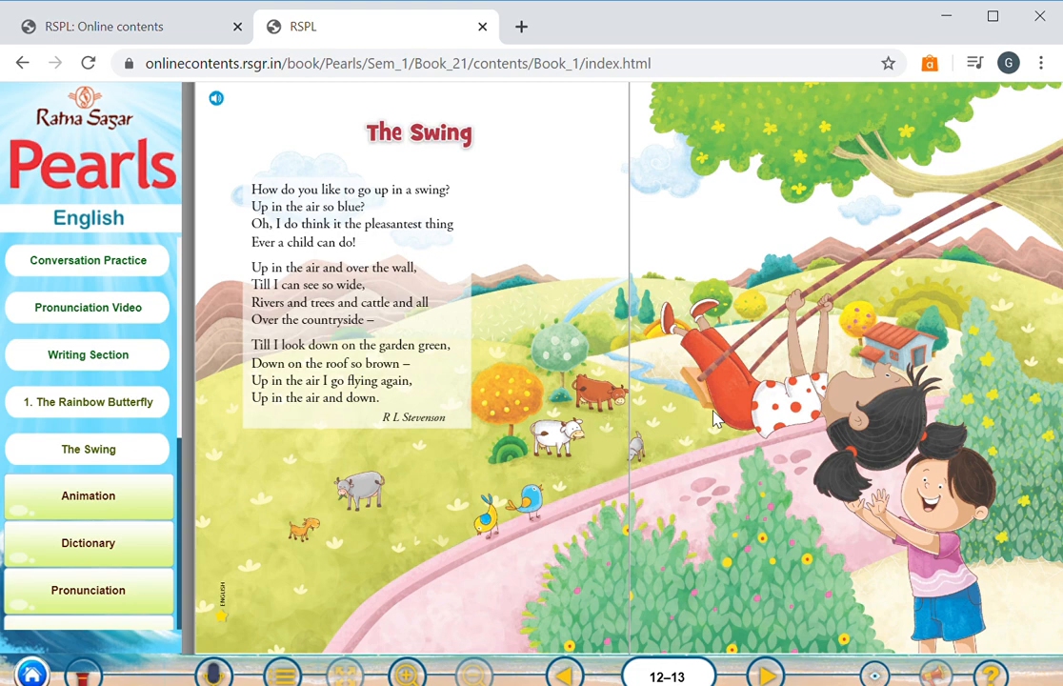
mouse_move(815, 418)
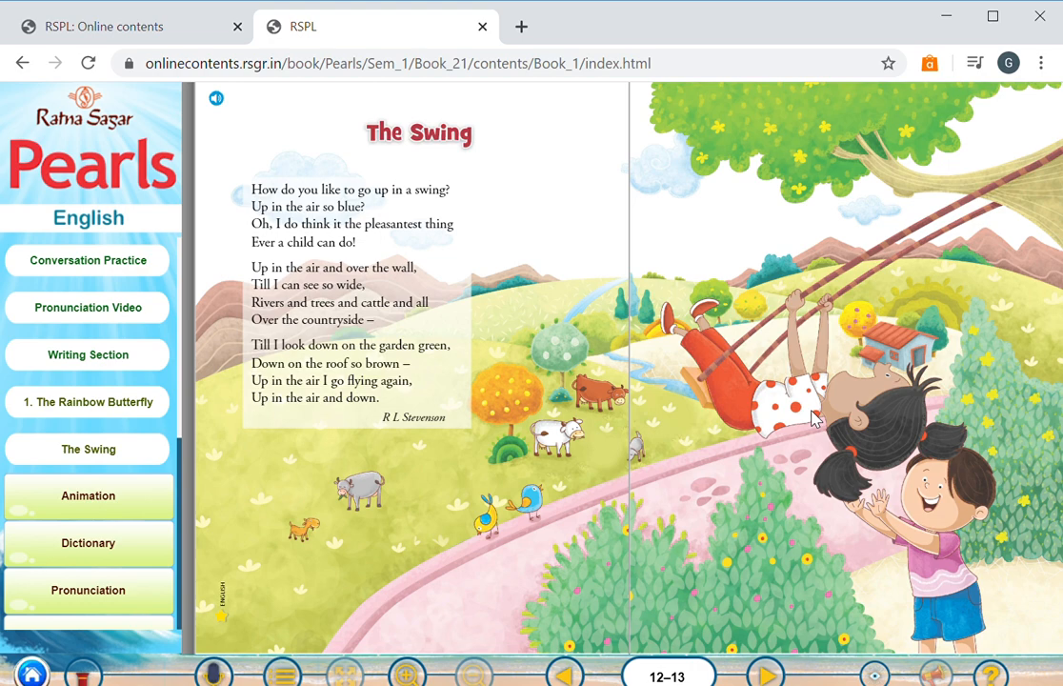
mouse_move(878, 349)
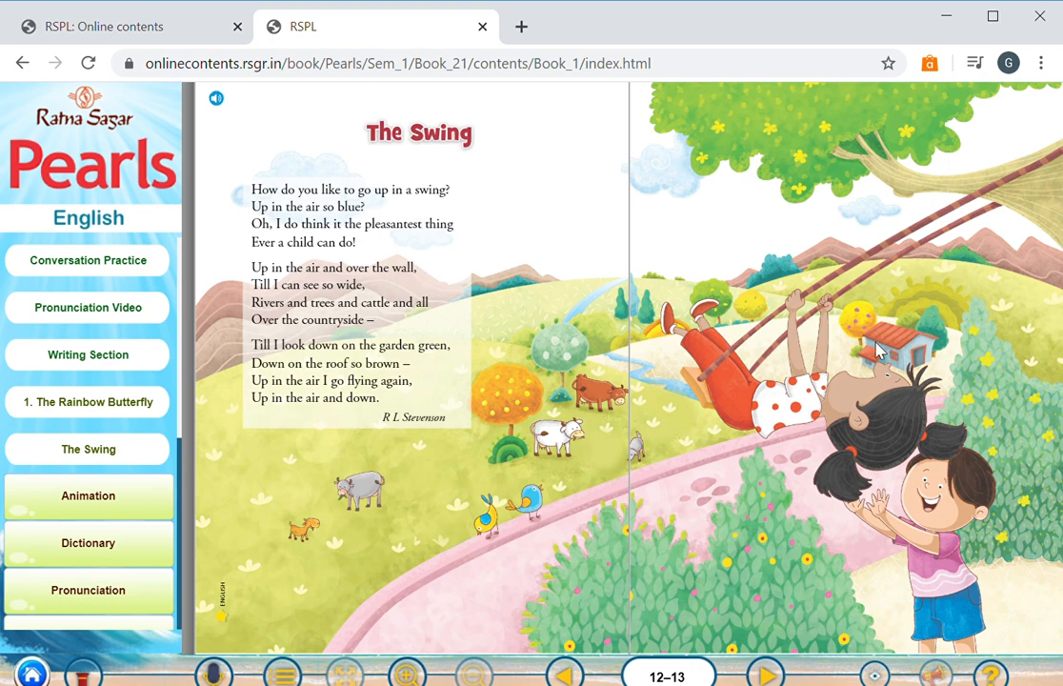
mouse_move(547, 457)
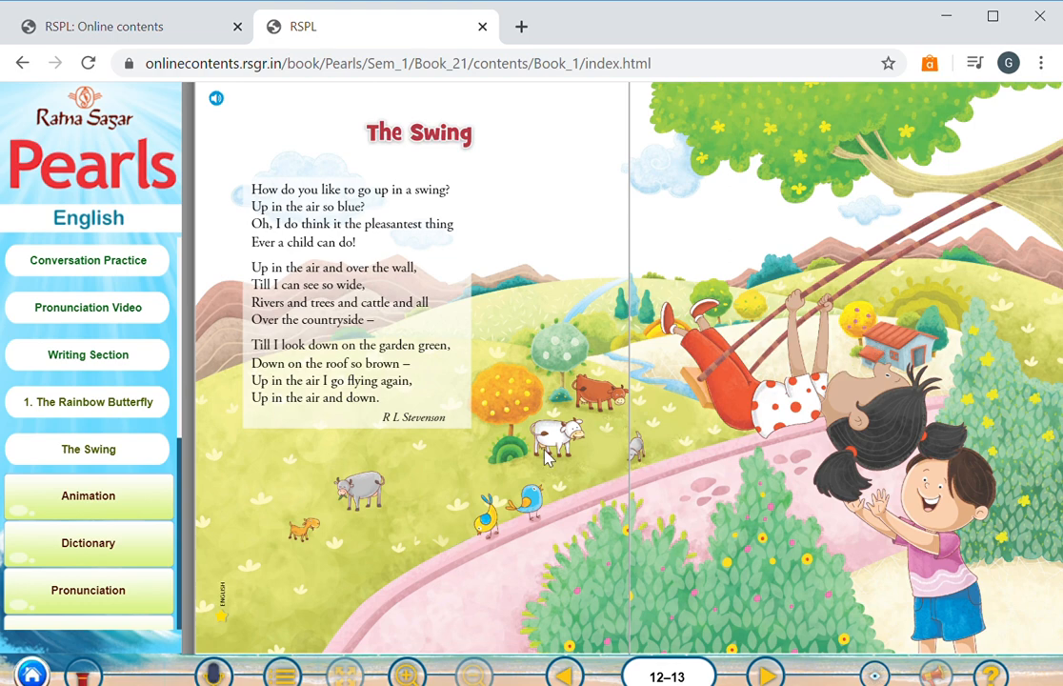
mouse_move(235, 509)
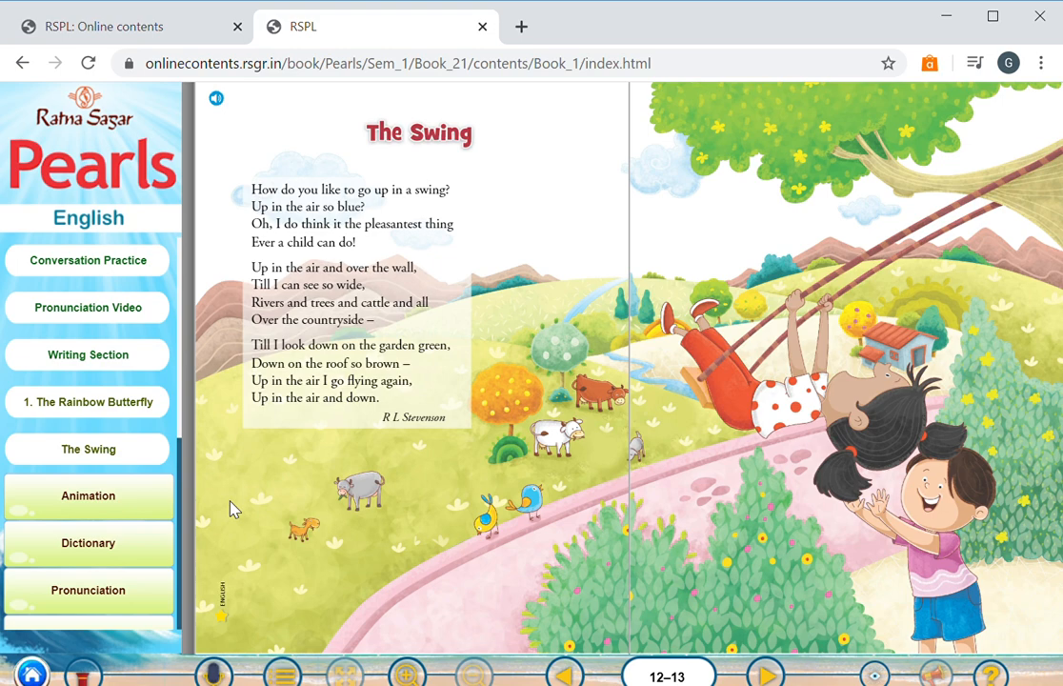
mouse_move(193, 516)
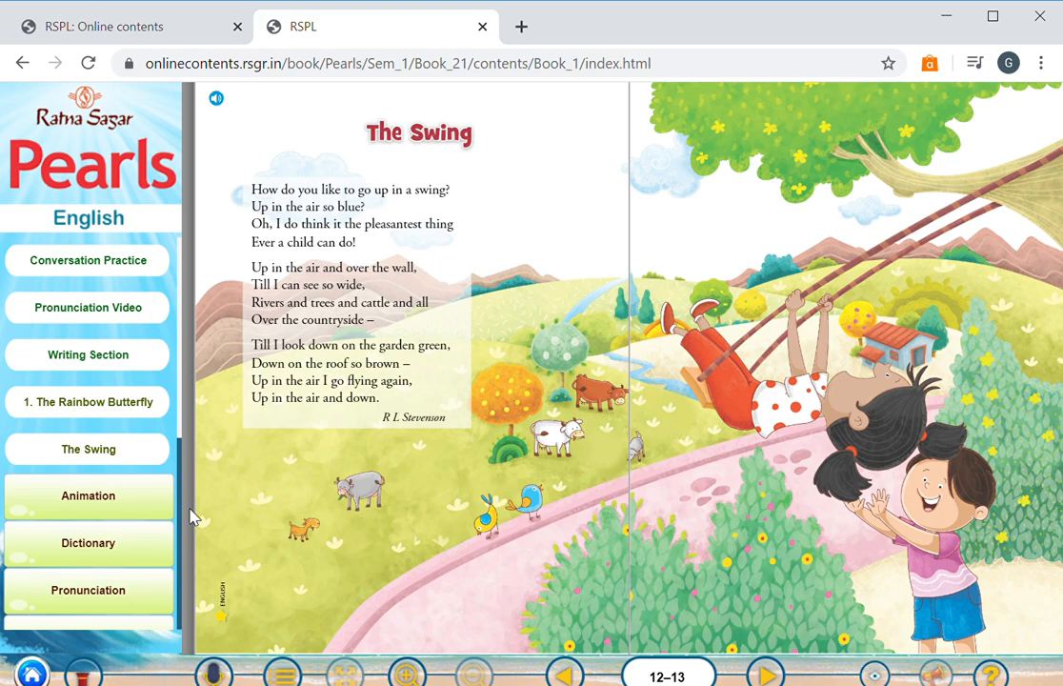
mouse_move(776, 357)
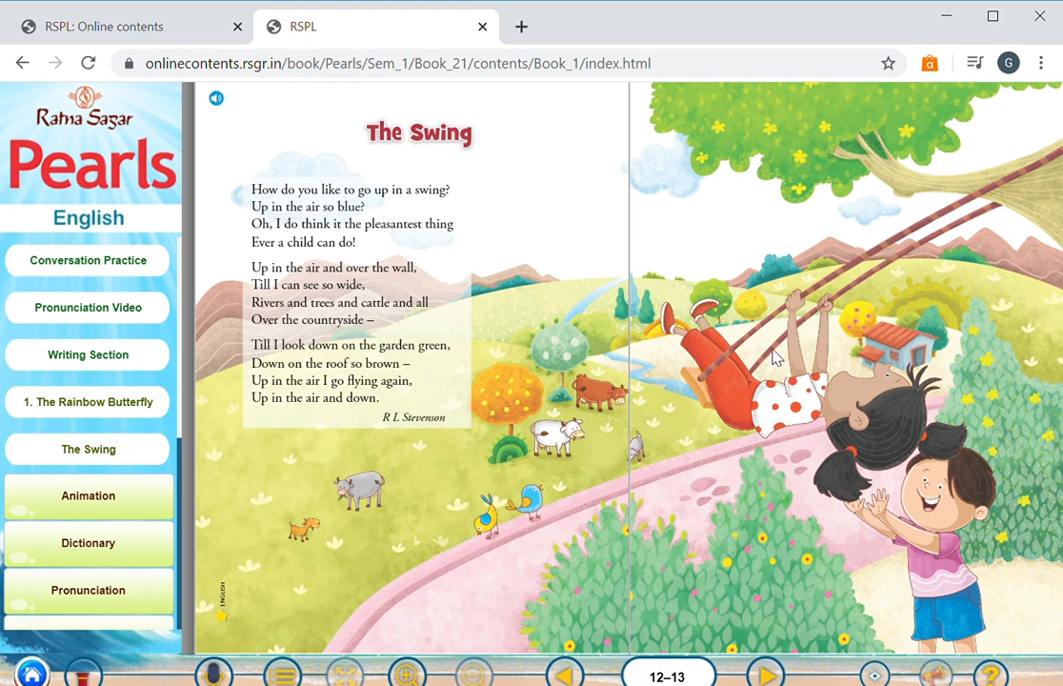
mouse_move(581, 426)
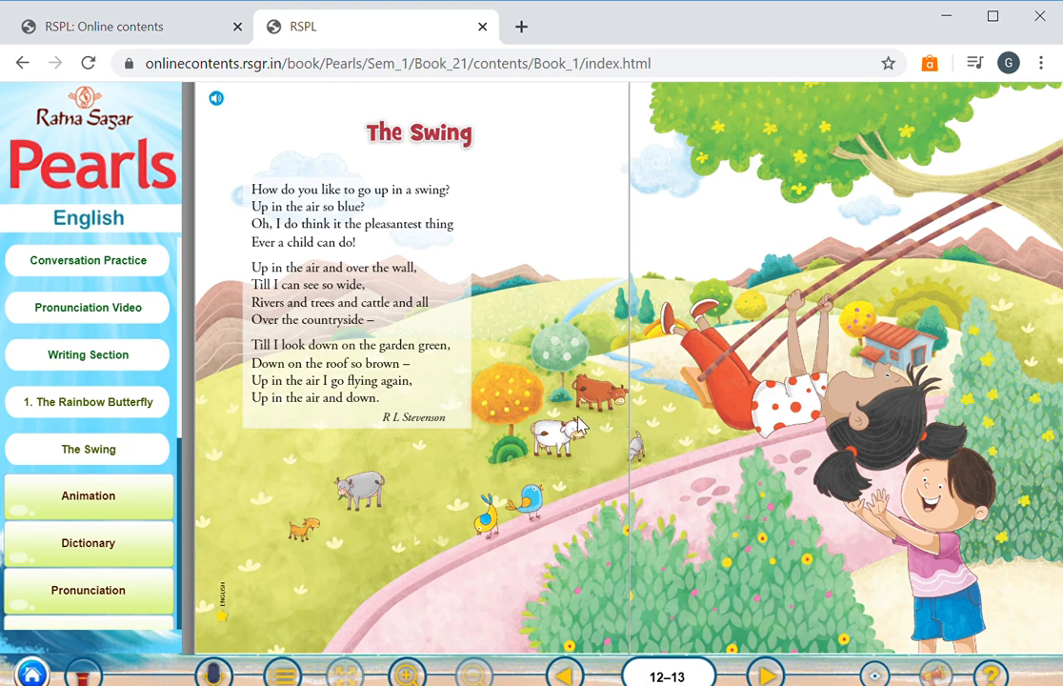